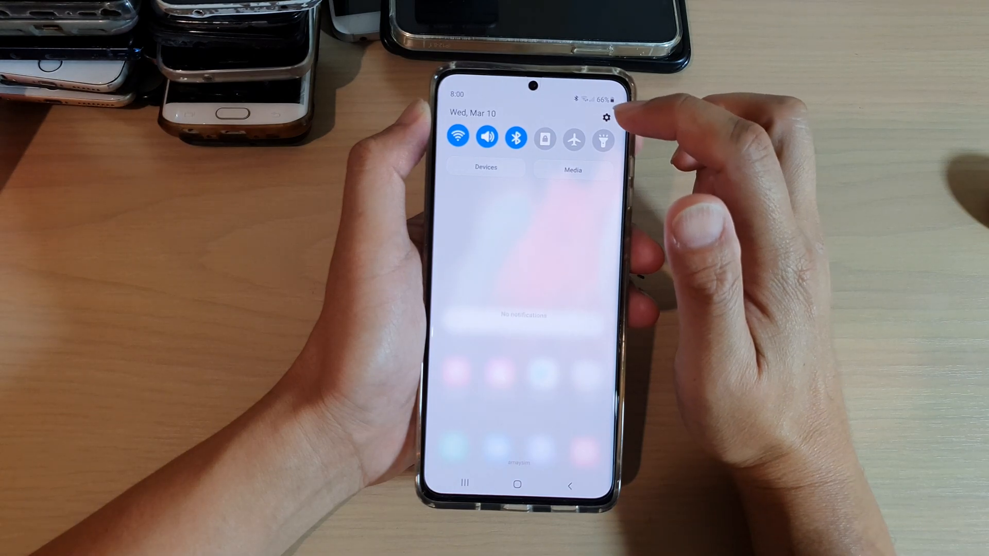
Step: Go to the full Settings app from the quick settings panel's gear icon
{"action": "left_click", "coordinate": [604, 118]}
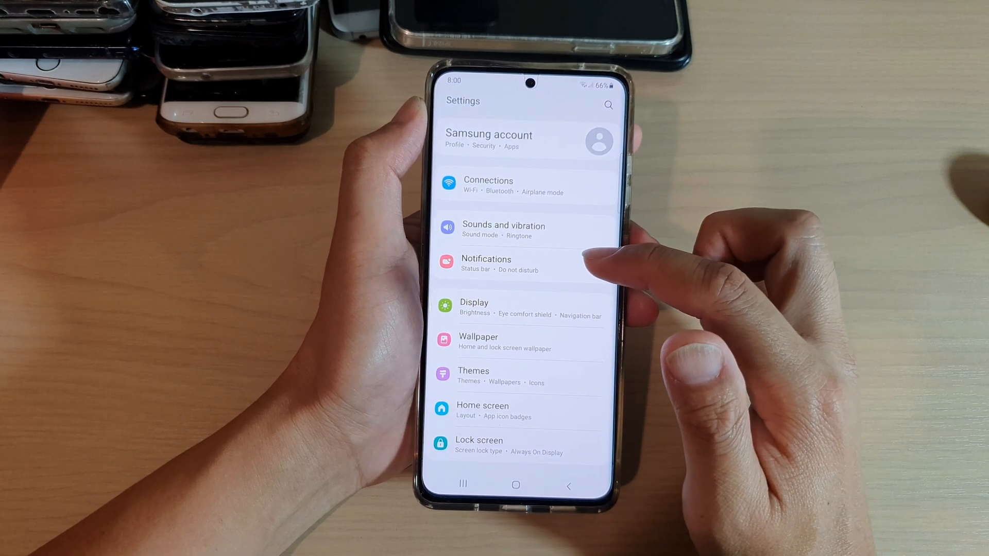
Step: Navigate Notifications > Do not disturb > Apps to reach the DND app exceptions list
{"action": "left_click", "coordinate": [485, 264]}
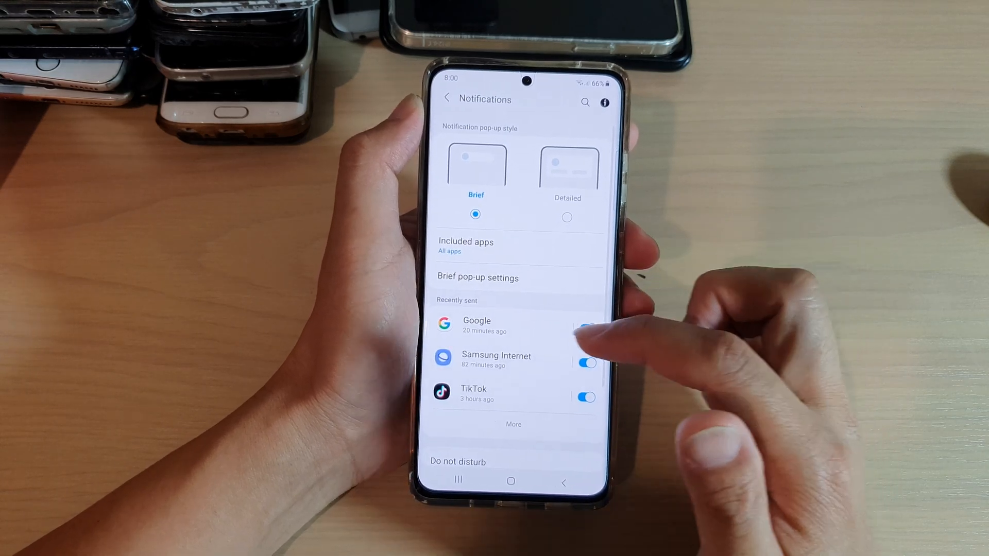
{"action": "scroll", "scroll_direction": "down", "scroll_amount": 3}
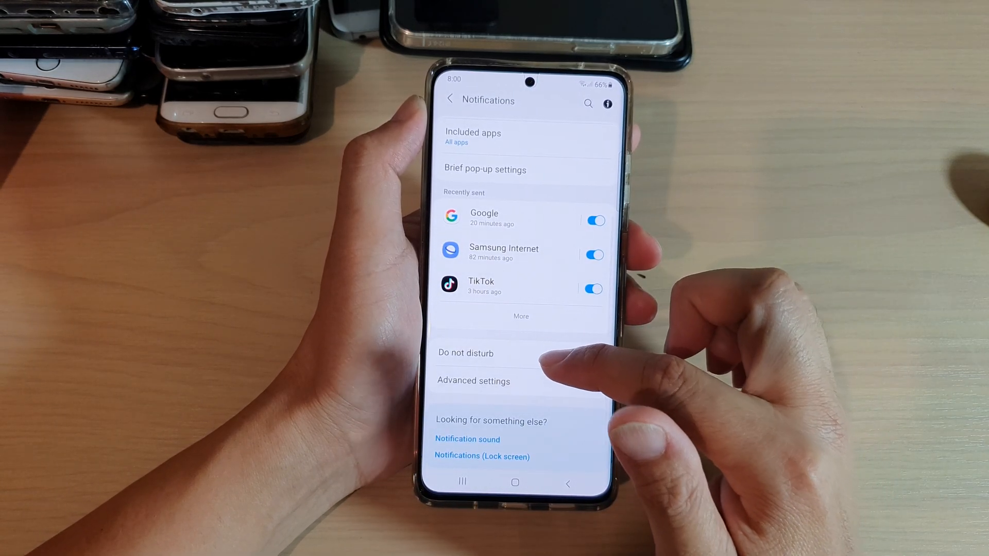
{"action": "left_click", "coordinate": [466, 353]}
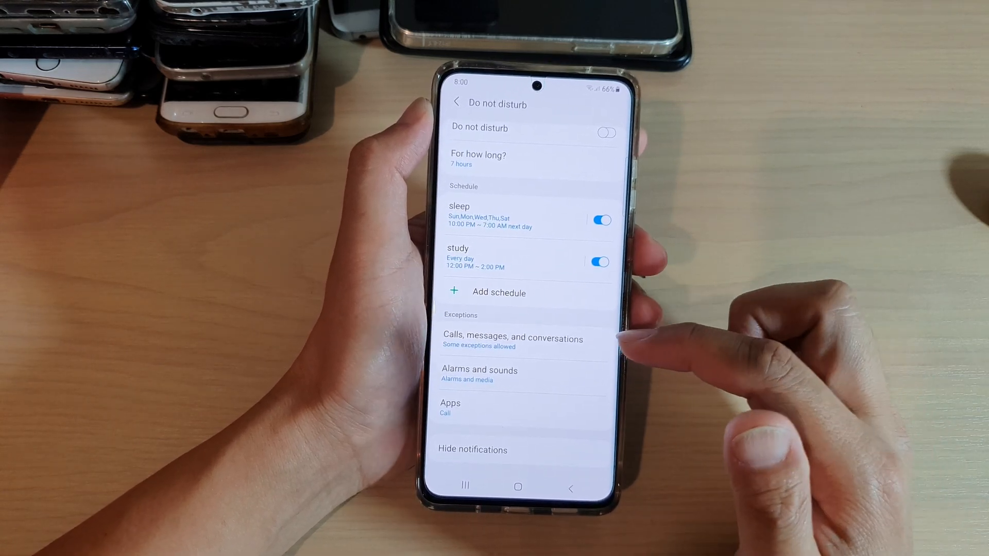
{"action": "left_click", "coordinate": [450, 407]}
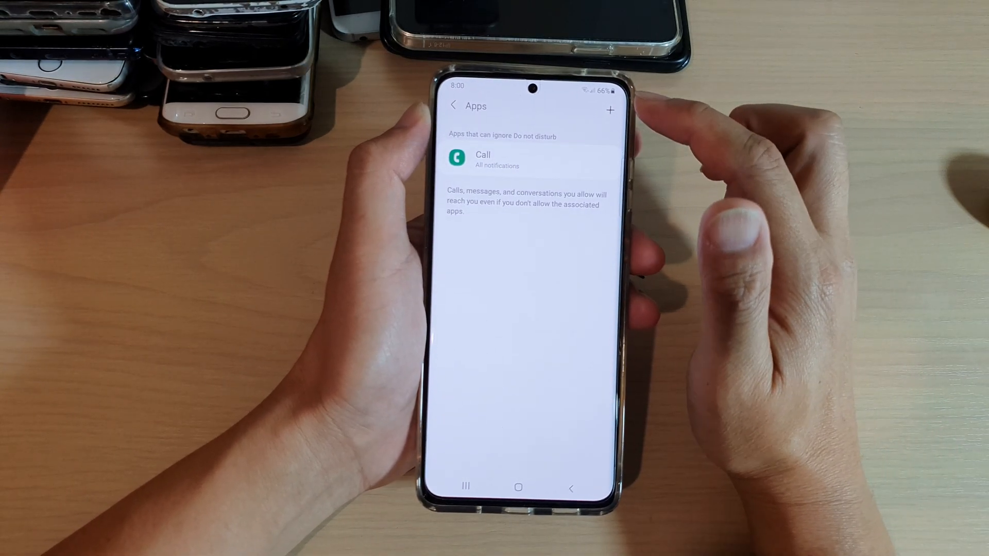
Step: Add a new exception app and pick Calendar from the scrolled app list
{"action": "left_click", "coordinate": [610, 110]}
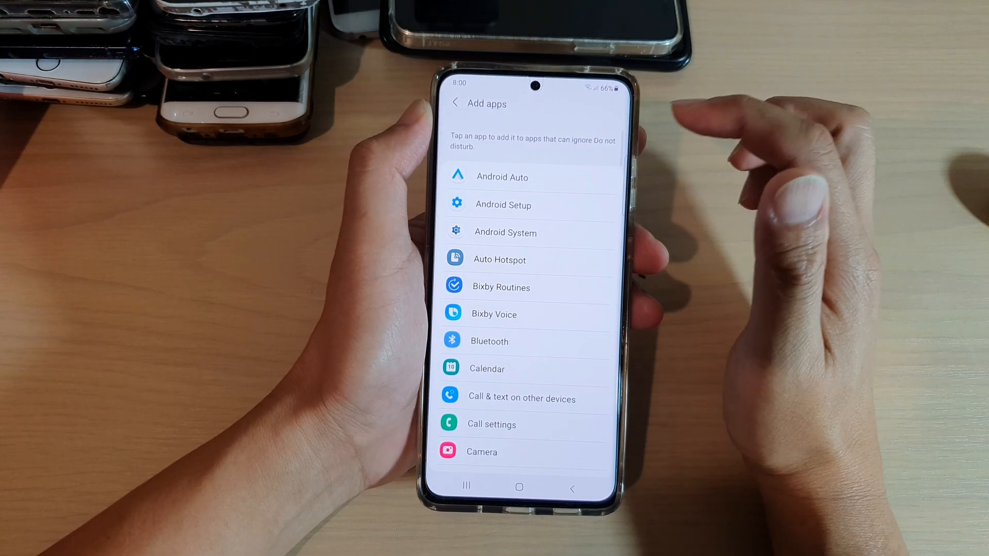
{"action": "scroll", "scroll_direction": "down", "scroll_amount": 3}
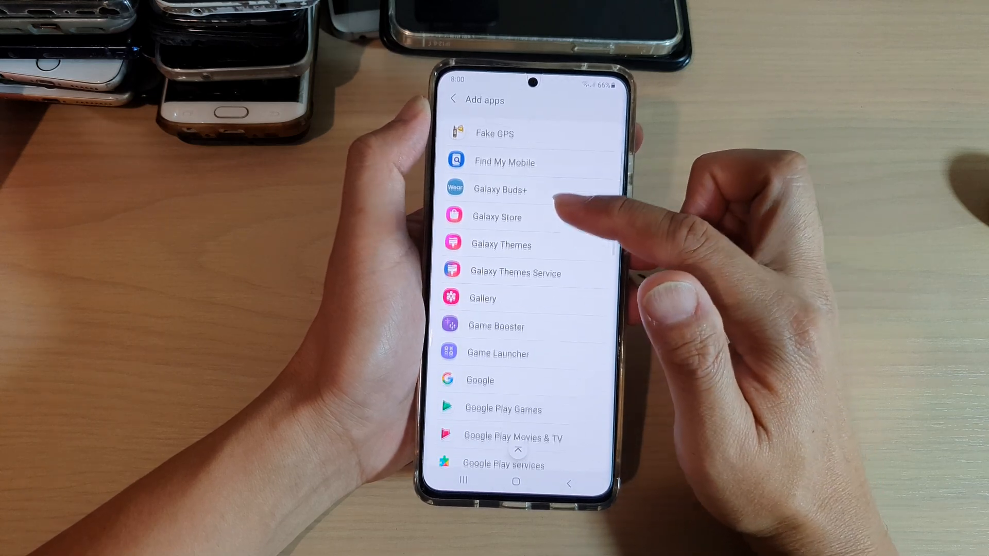
{"action": "scroll", "scroll_direction": "down", "scroll_amount": 3}
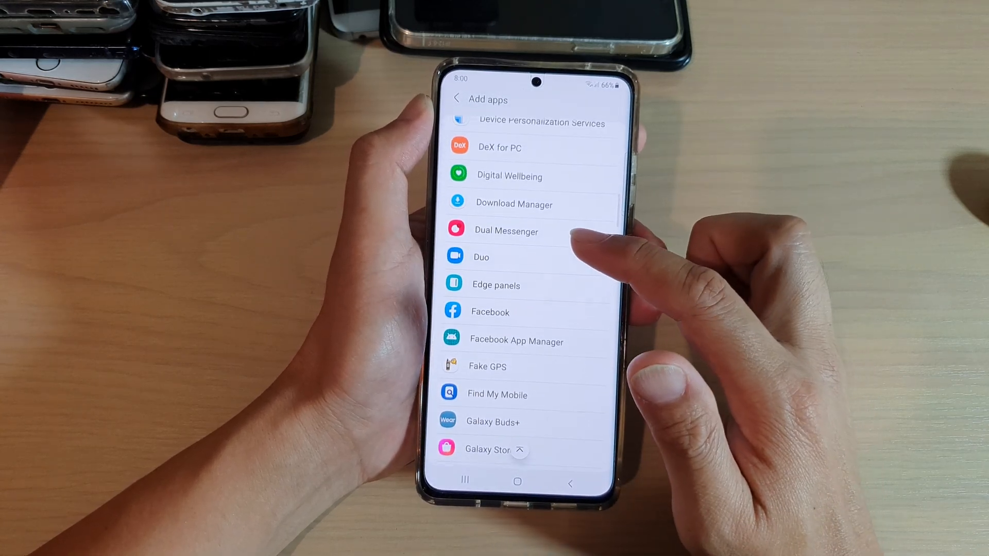
{"action": "scroll", "scroll_direction": "down", "scroll_amount": 3}
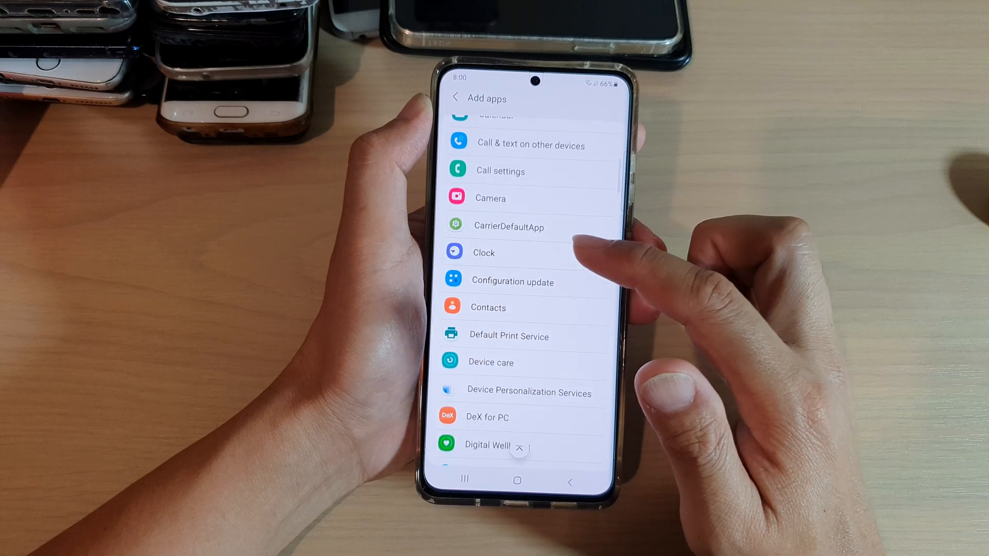
{"action": "scroll", "scroll_direction": "down", "scroll_amount": 3}
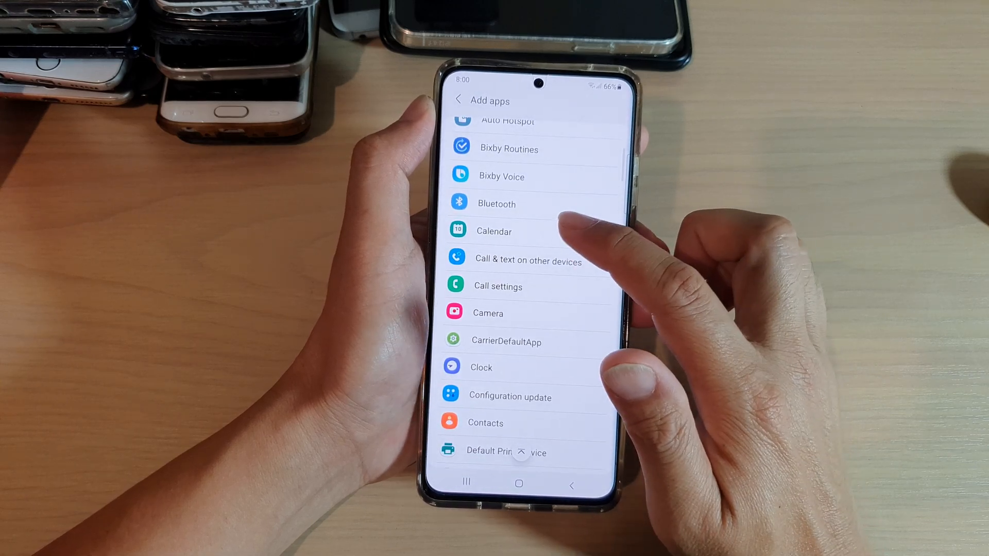
{"action": "left_click", "coordinate": [493, 230]}
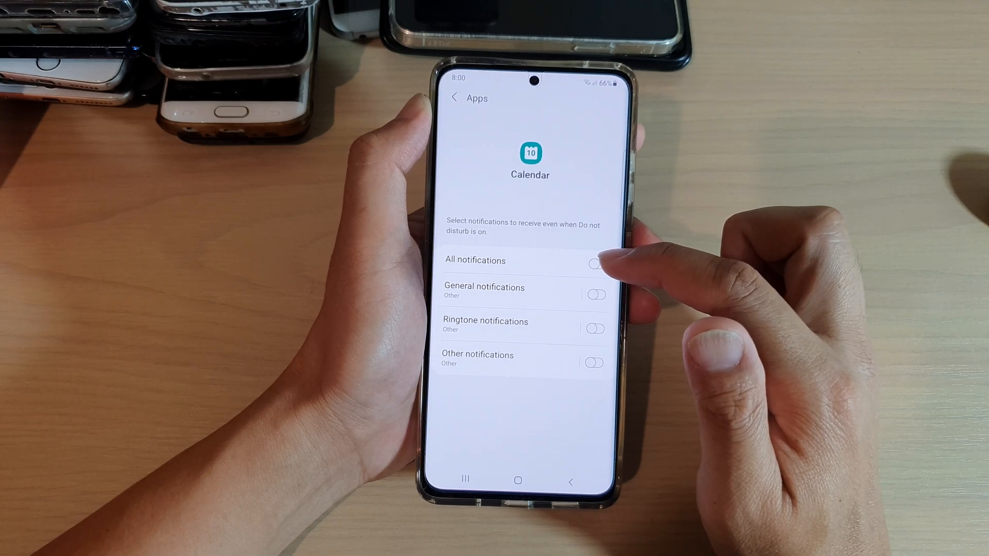
Step: Enable All notifications for Calendar and return to the exceptions list
{"action": "left_click", "coordinate": [594, 263]}
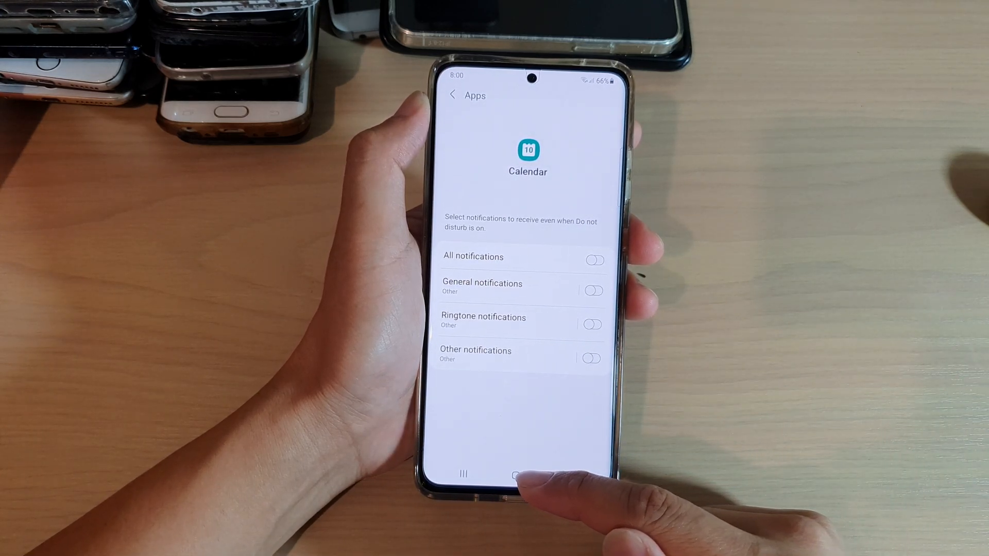
{"action": "left_click", "coordinate": [592, 259]}
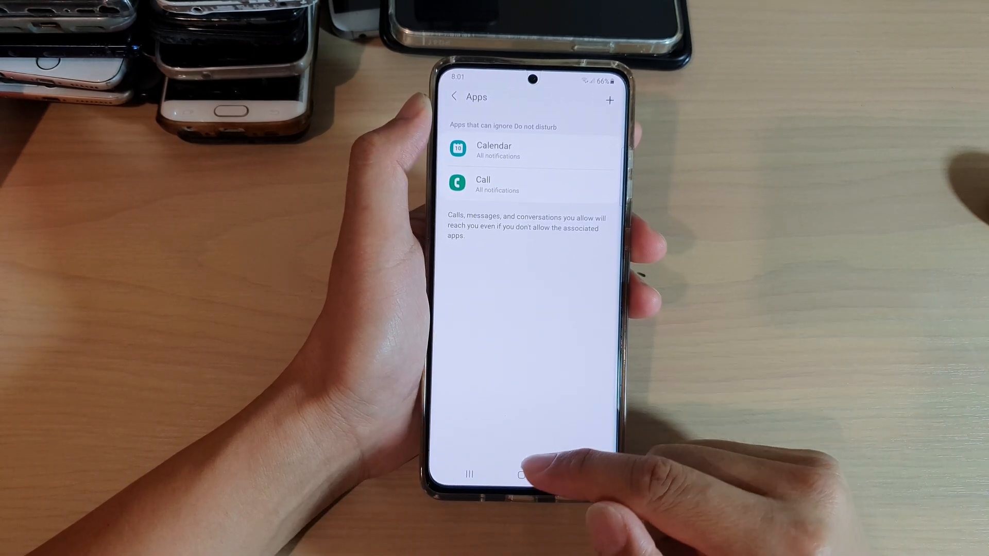
Step: Leave Settings for the home screen with Calendar and Call both set as exceptions
{"action": "left_click", "coordinate": [519, 474]}
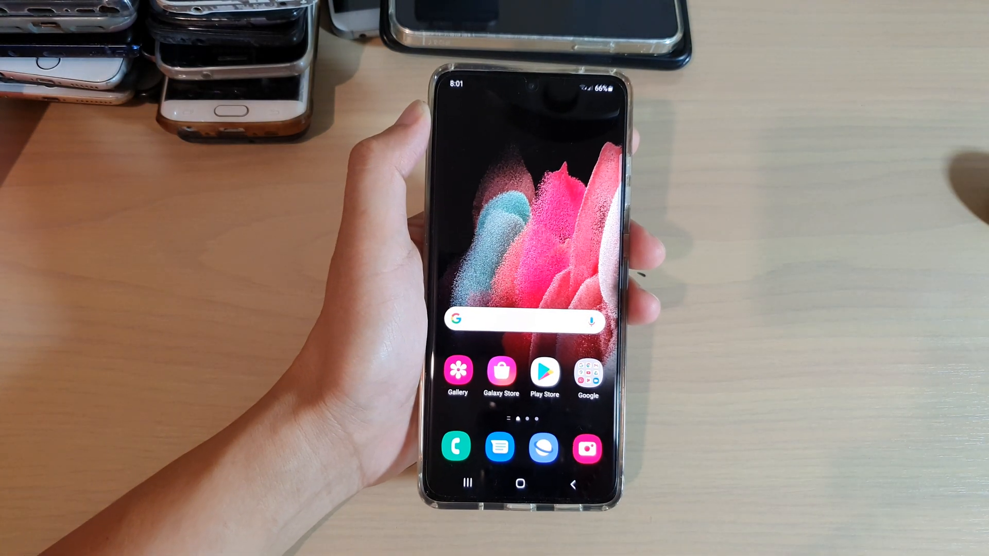